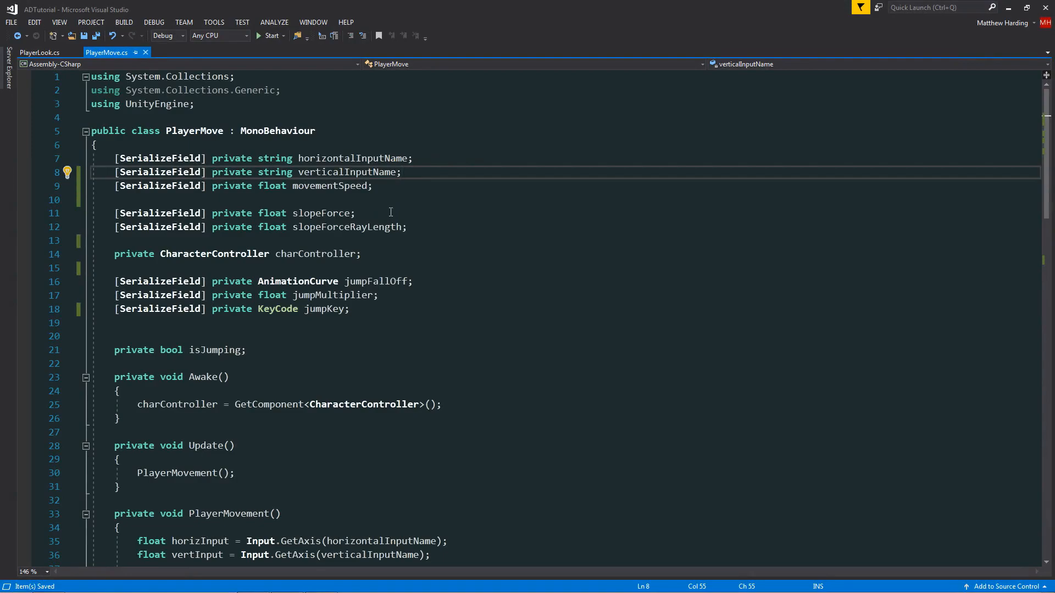
- Declare serialized float fields walkSpeed and runSpeed above movementSpeed
type("[ser")
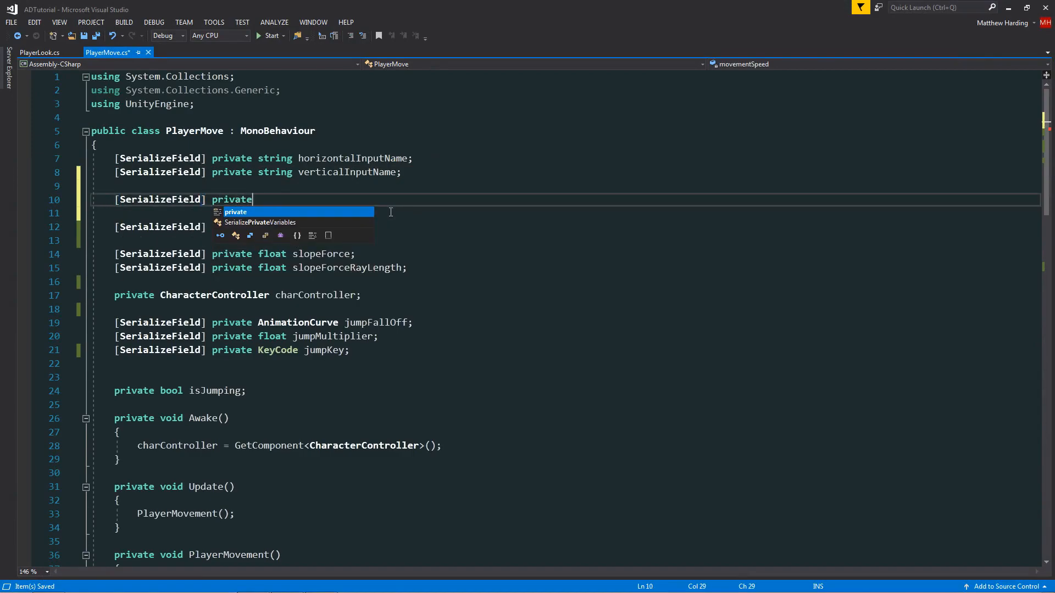
type("float")
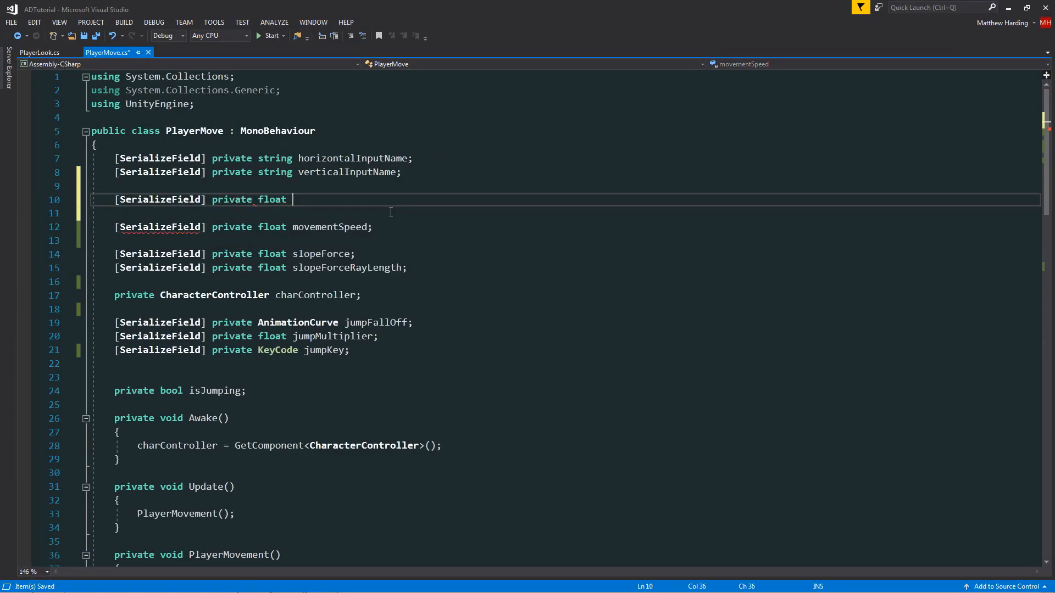
type("walkSpee")
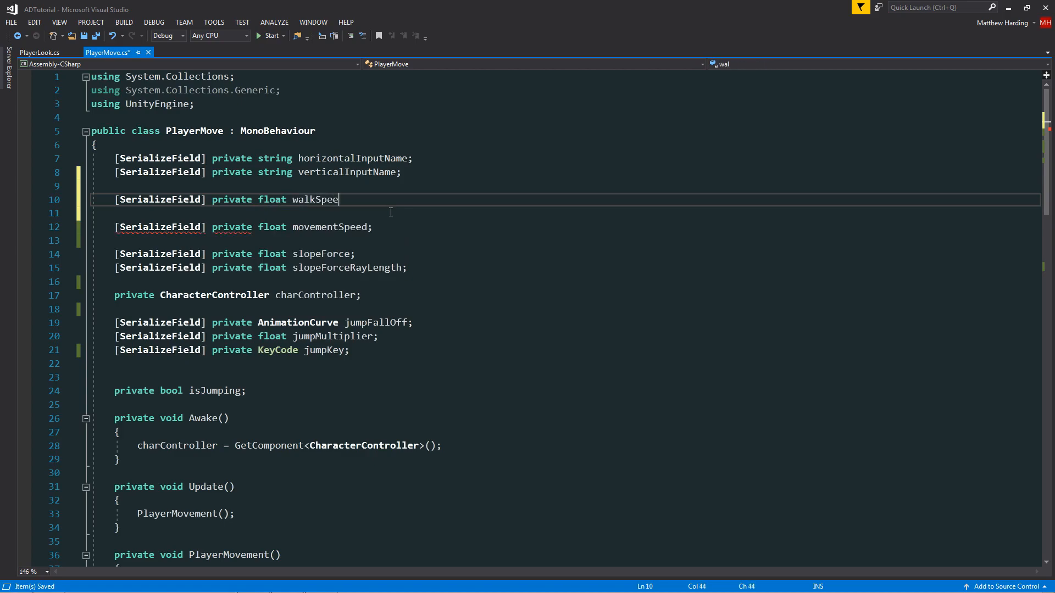
type("d, ru")
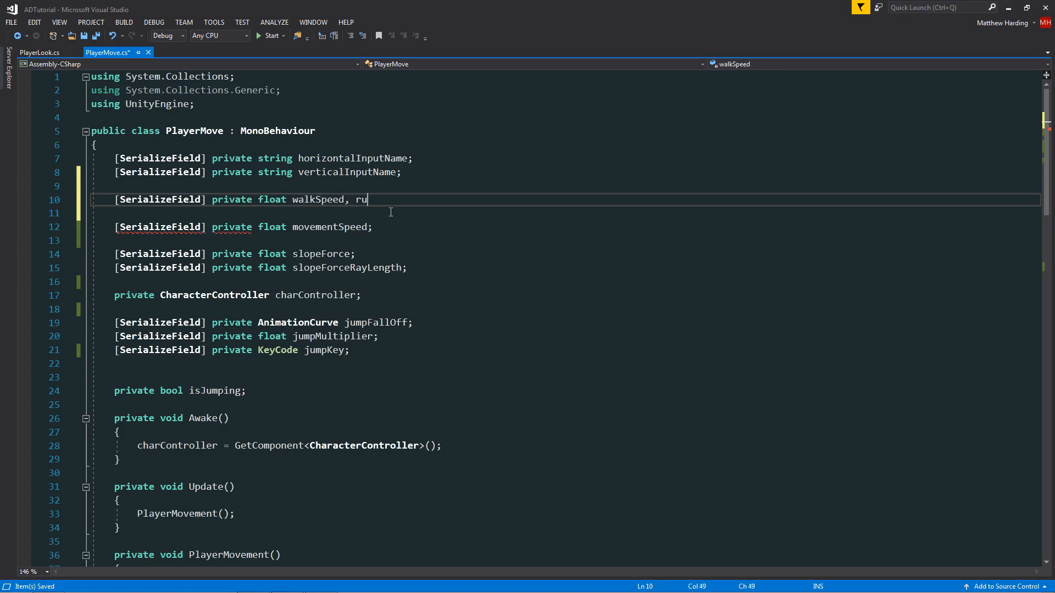
type("nSpeed;")
type("[SerializeField")
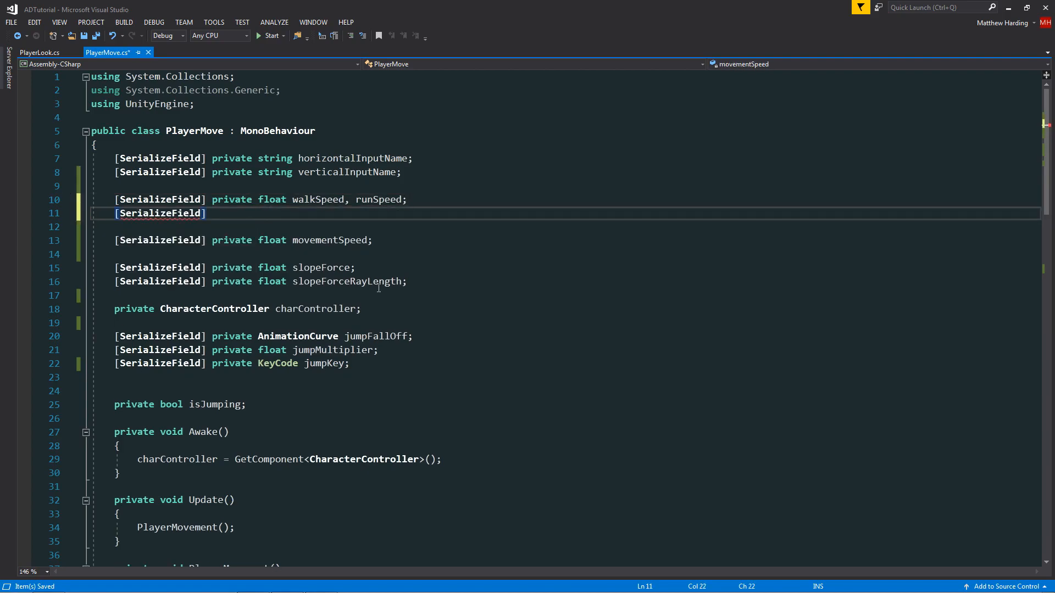
- Declare a private runBuildUp float and a serialized KeyCode runKey field
type("private float run")
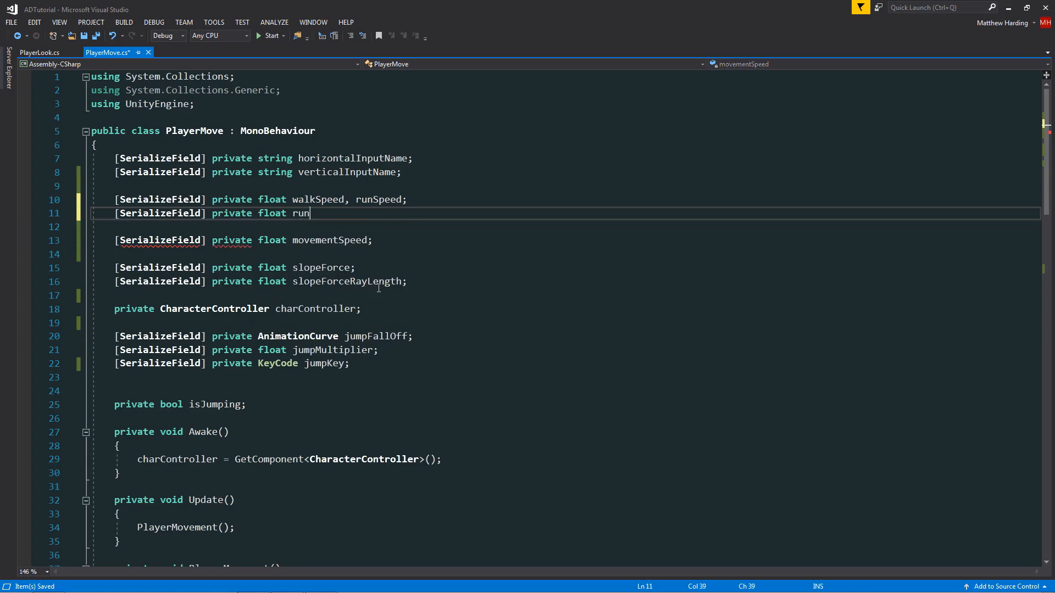
type("BuildUp")
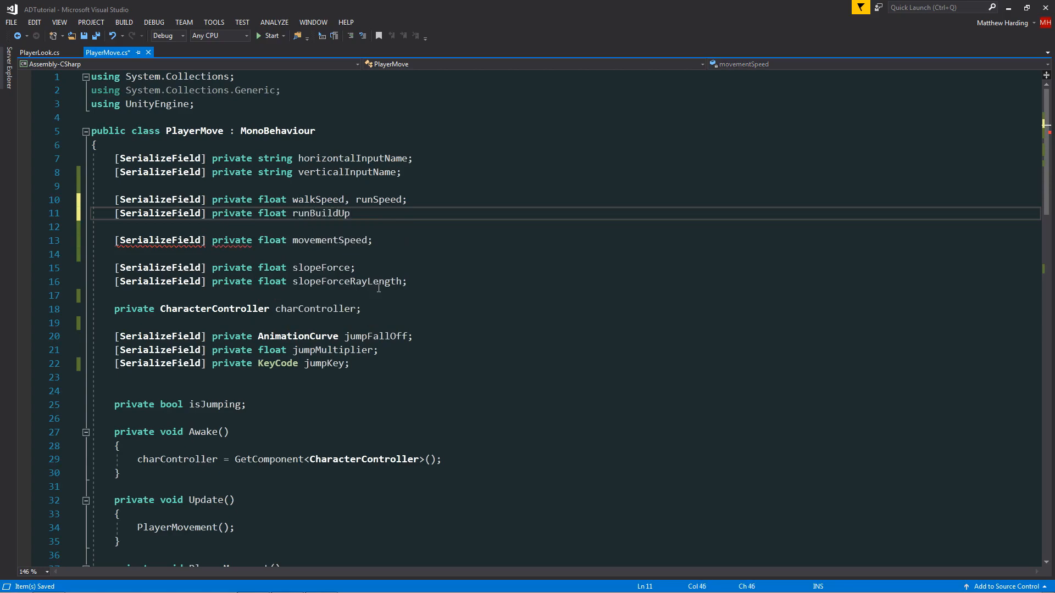
type(";")
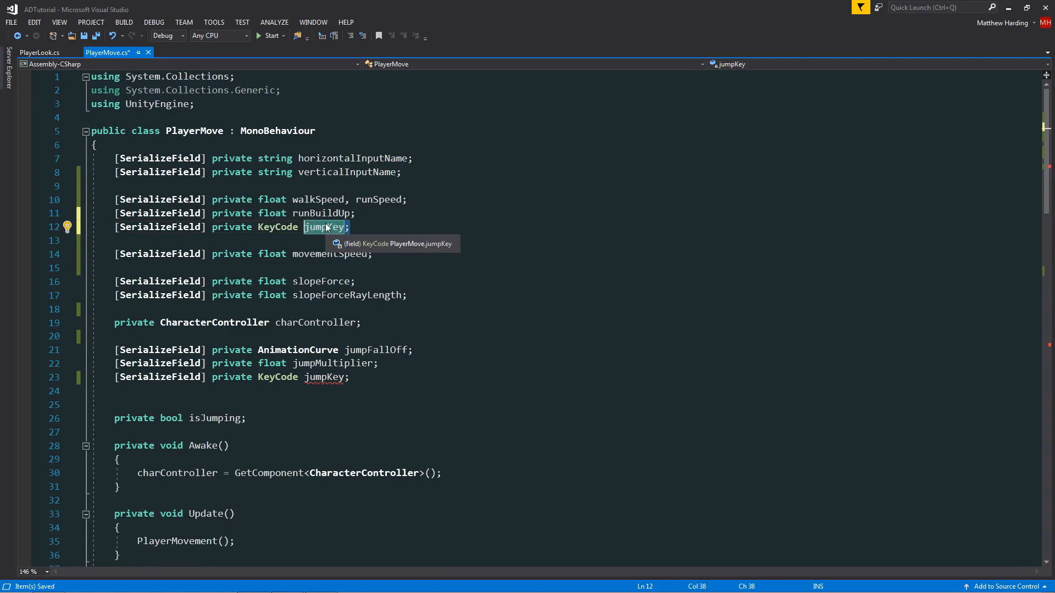
type("runKey")
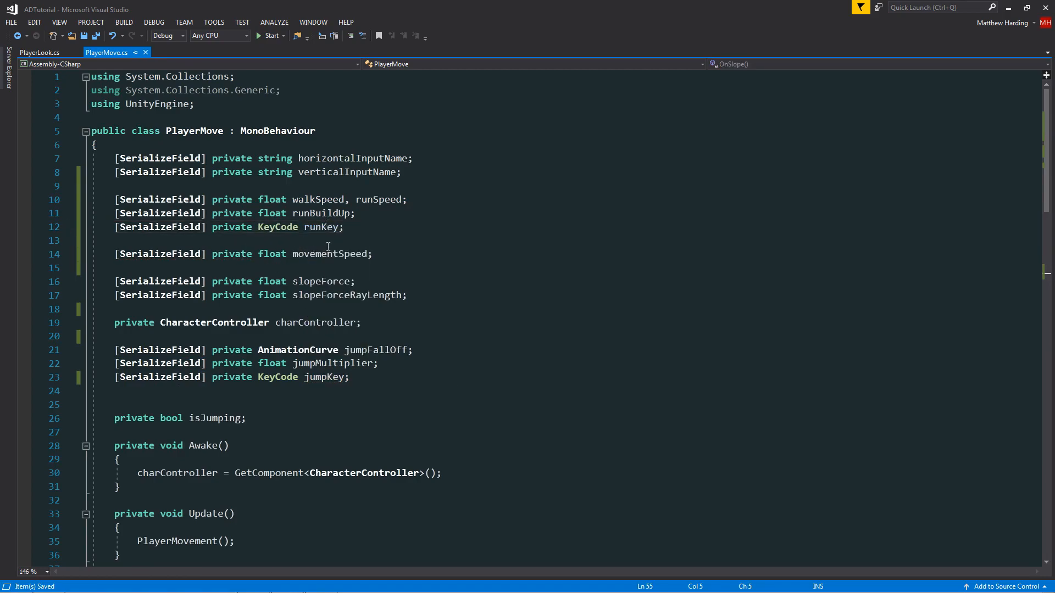
- Add an empty private void SetMovementSpeed() after PlayerMovement and call it before JumpInput()
scroll("down", 3)
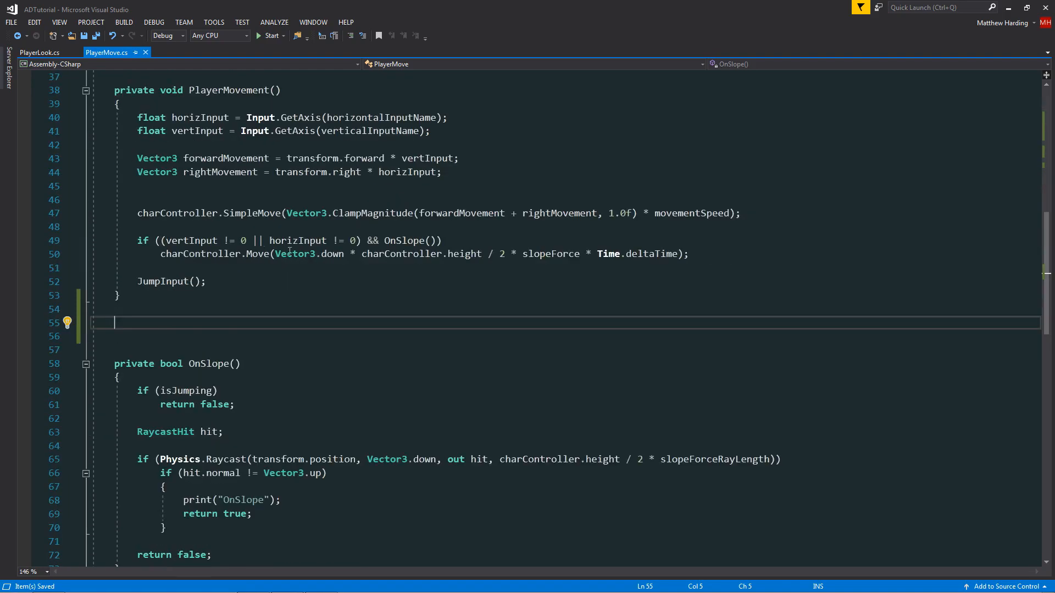
type("private")
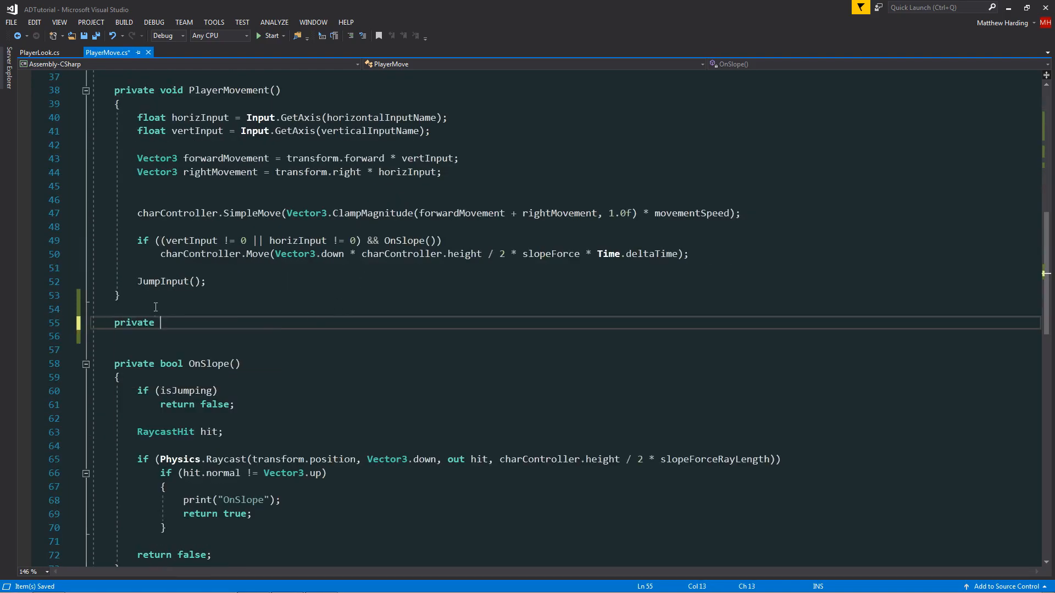
type("void SetMovementSpeed(")
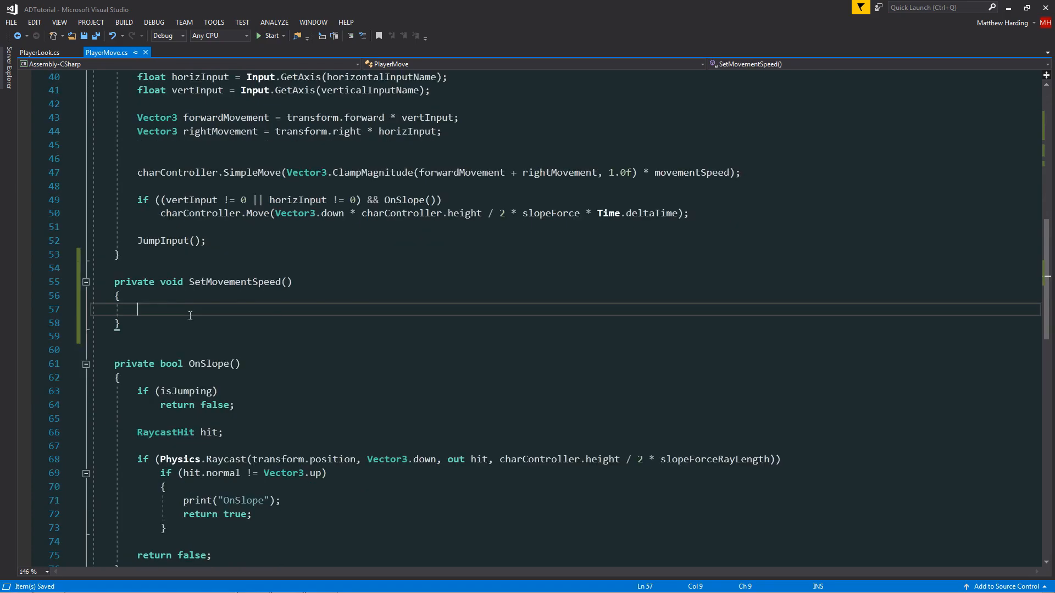
left_click(137, 226)
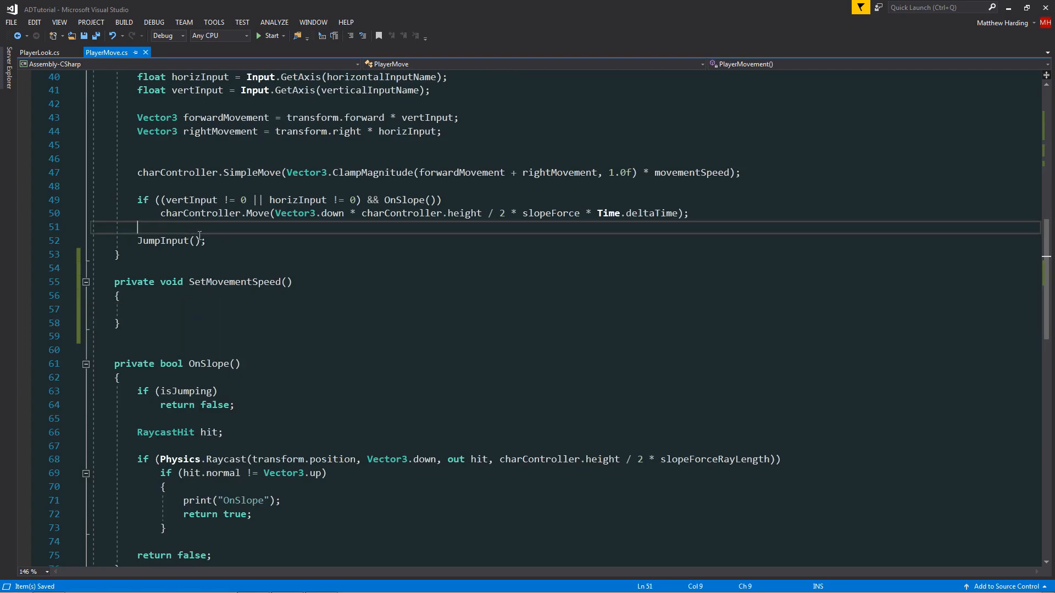
type("setN")
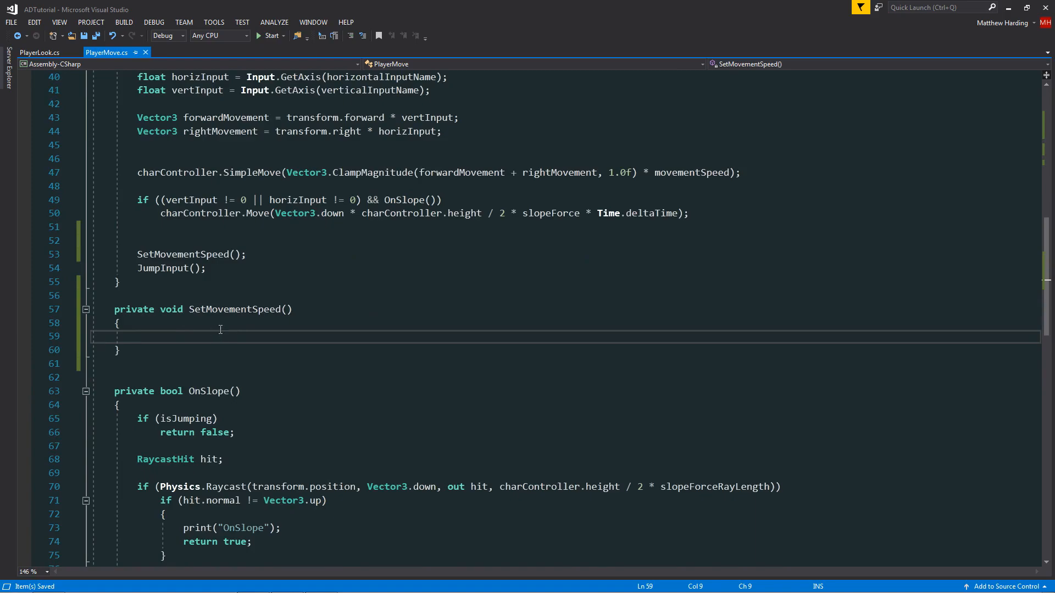
- Begin SetMovementSpeed with an if (Input.GetKey(runKey)) block
type("if(I")
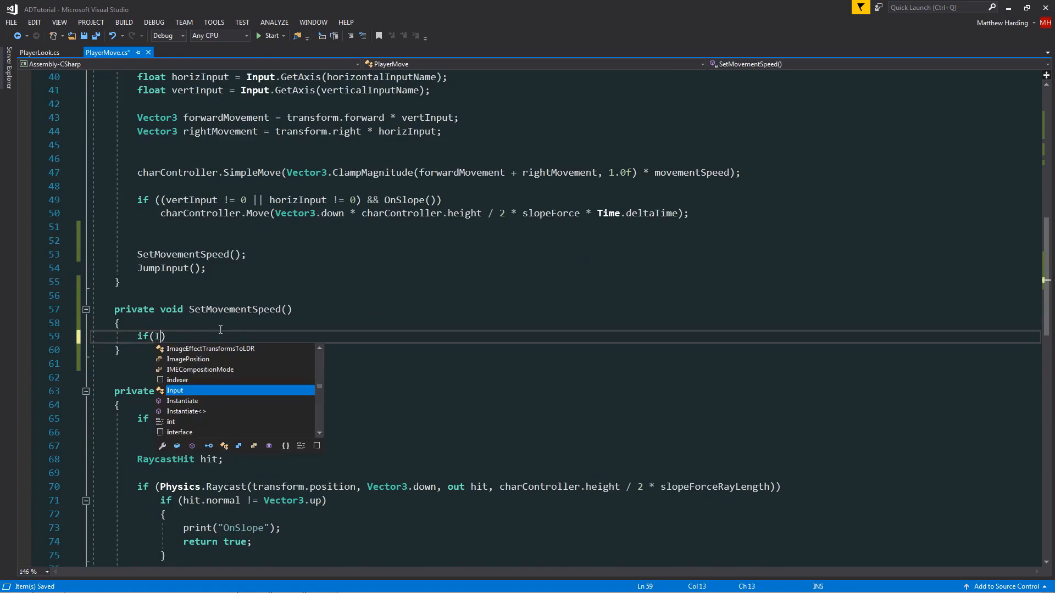
type("nput.getKey(")
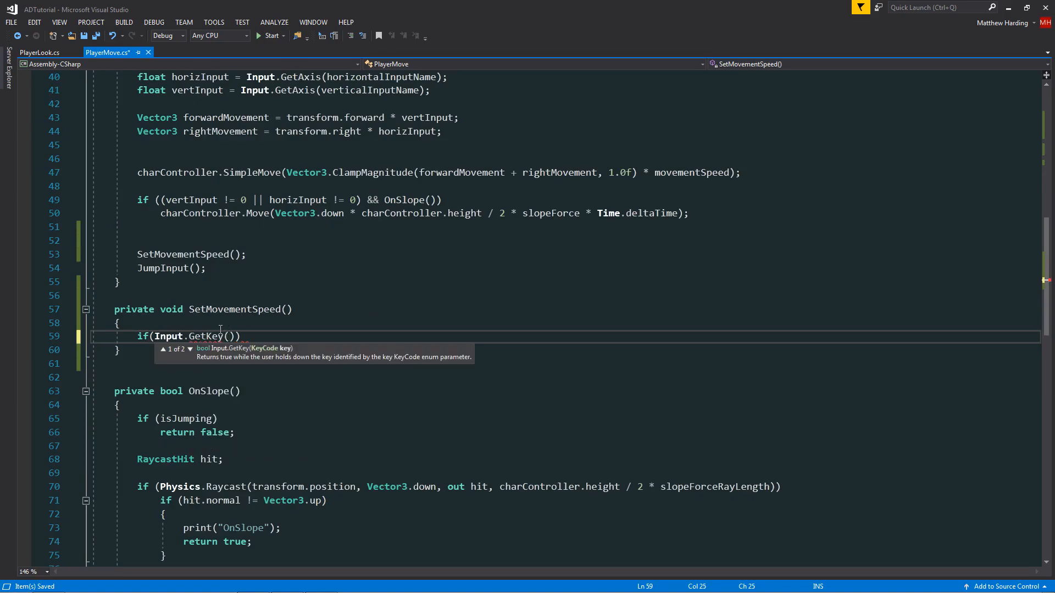
type("runKey")
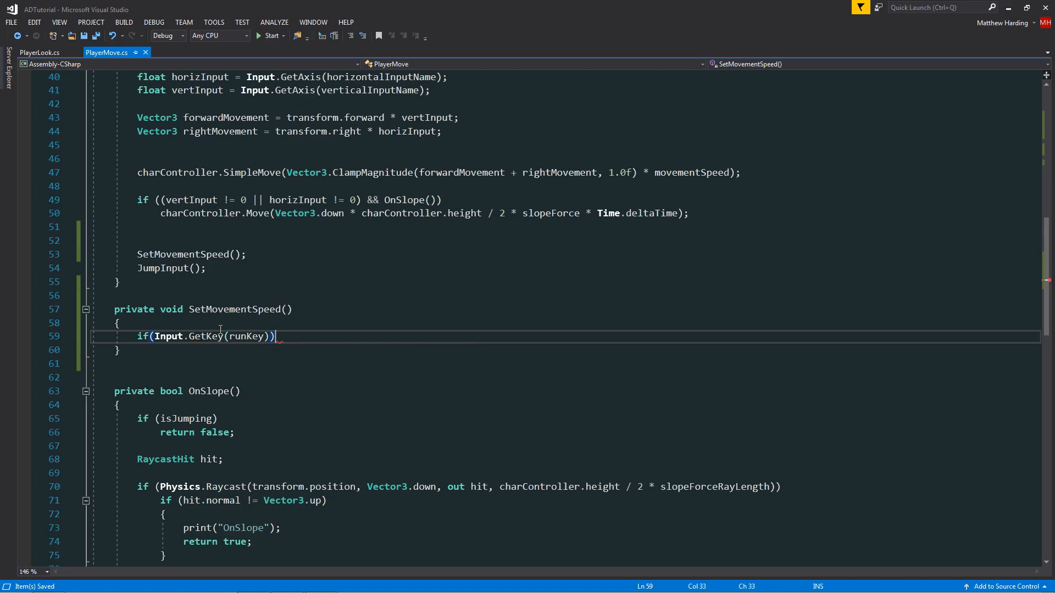
key("Return")
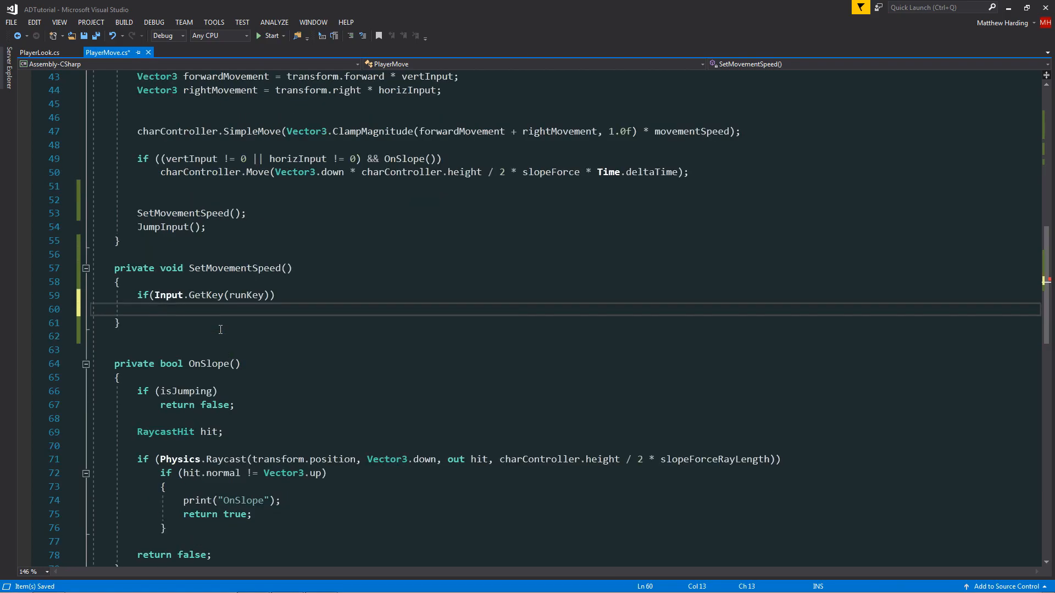
- Inside the if, lerp movementSpeed toward runSpeed by Time.deltaTime * runBuildUp
type("movementSpeed")
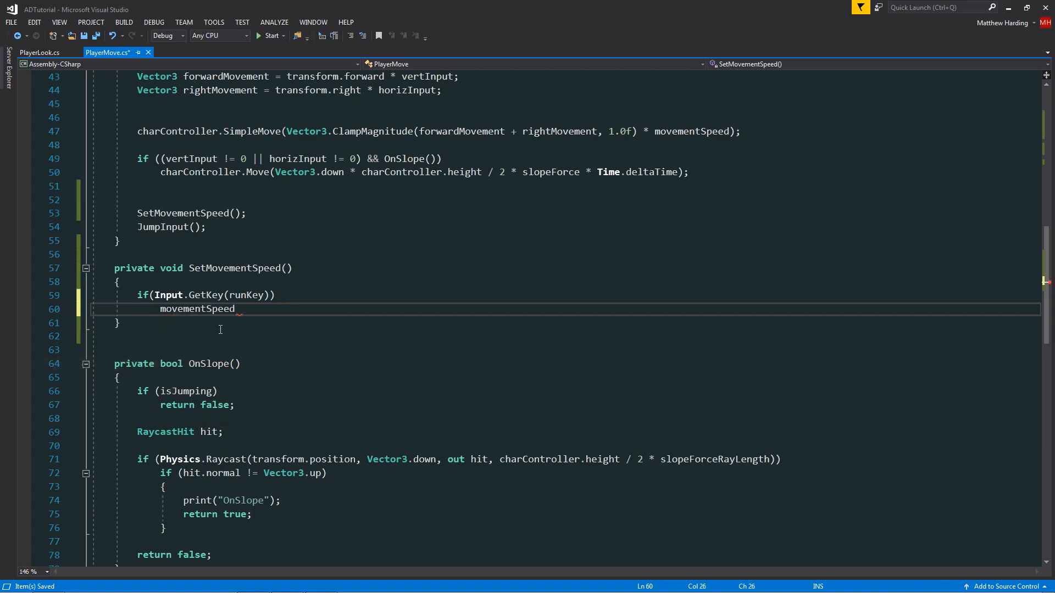
type("= Mathf")
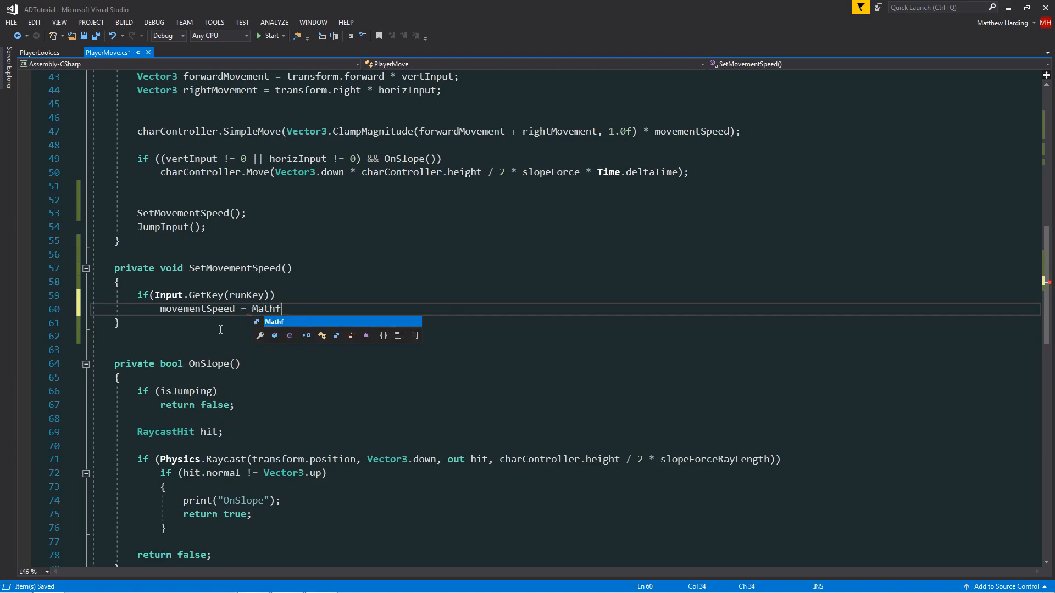
type(".ler")
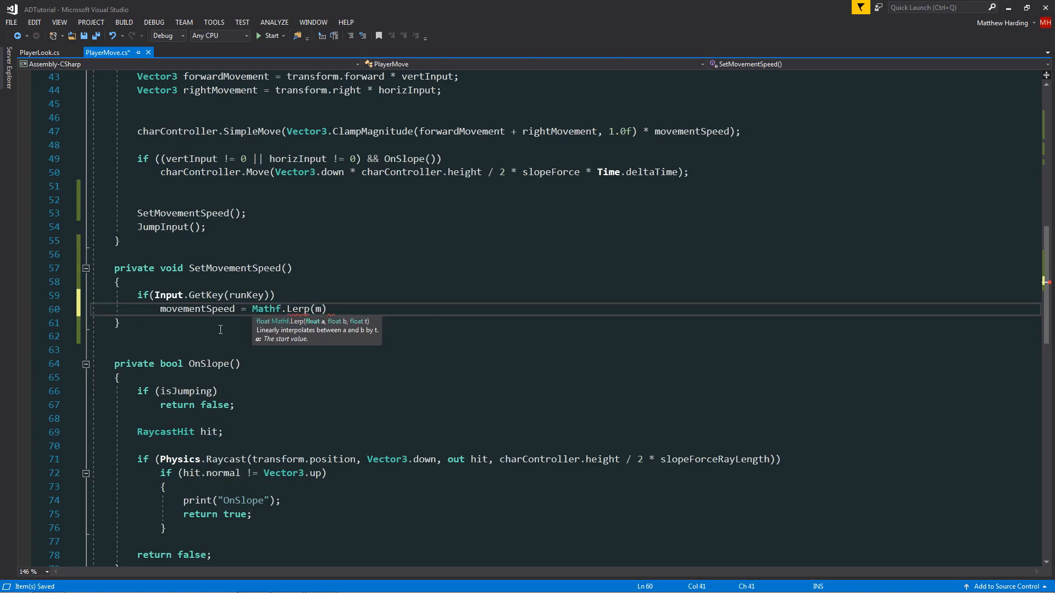
type("ovementSpeed")
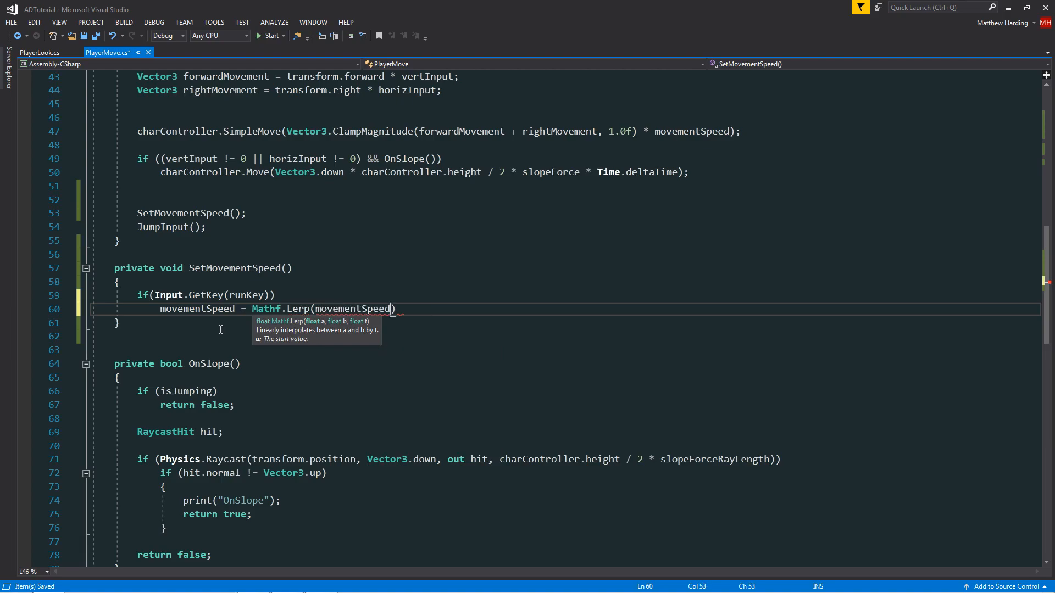
type(", runSpeed")
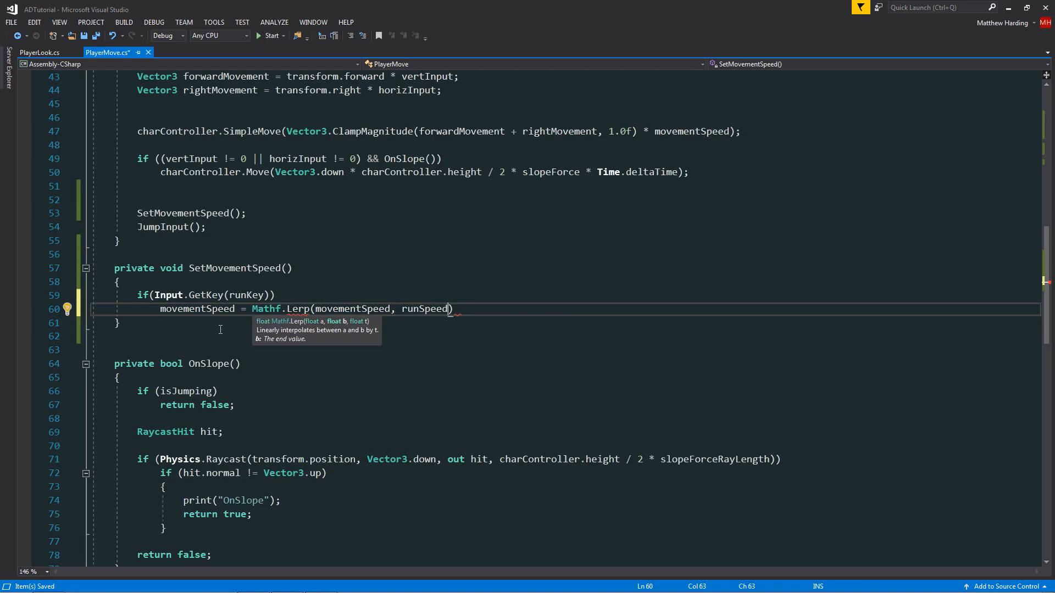
type(",")
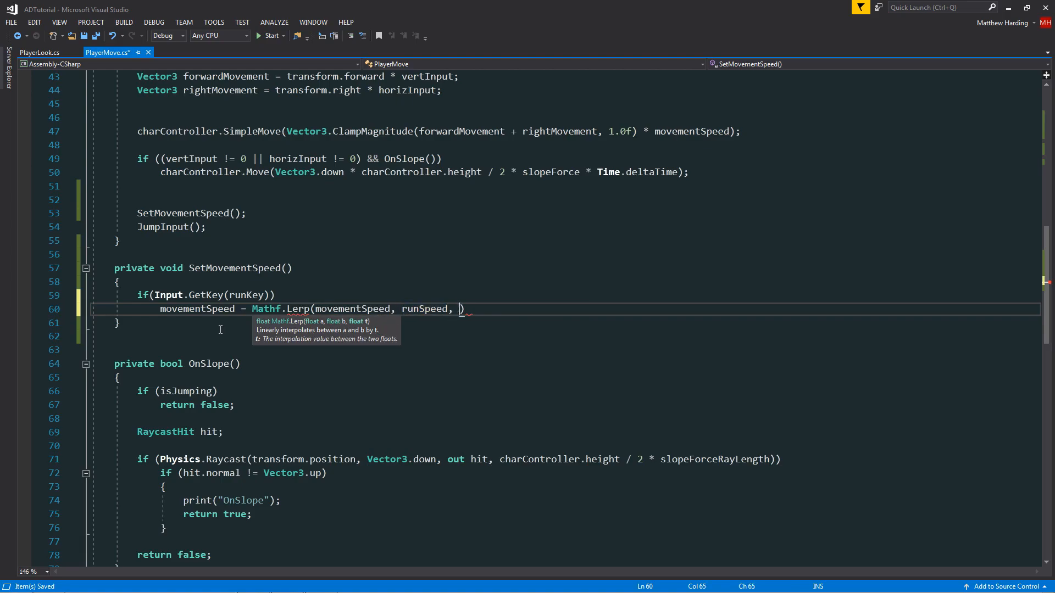
type("Time.deltaTime *")
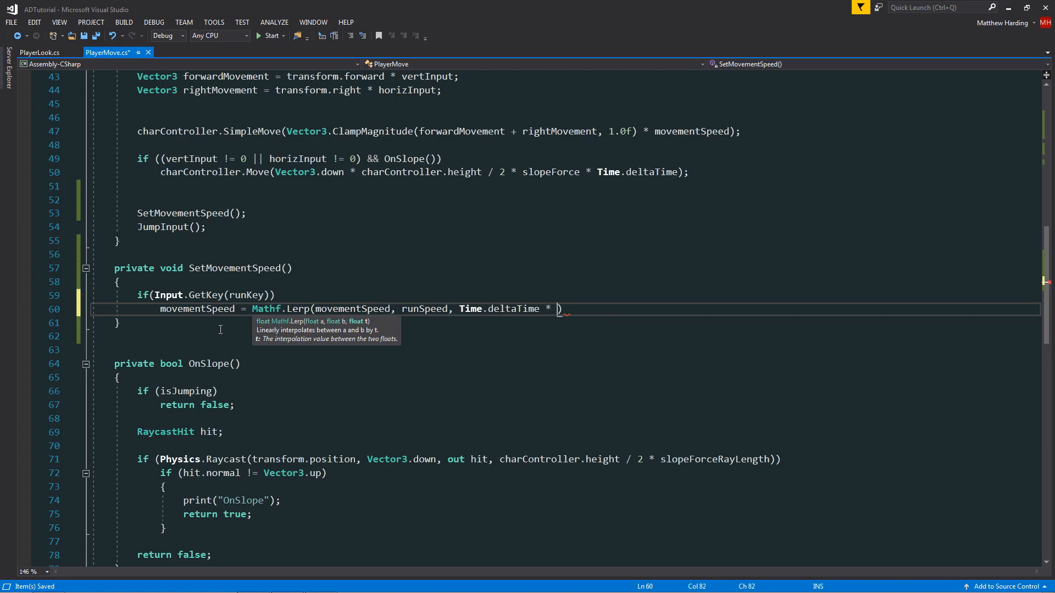
type("runub")
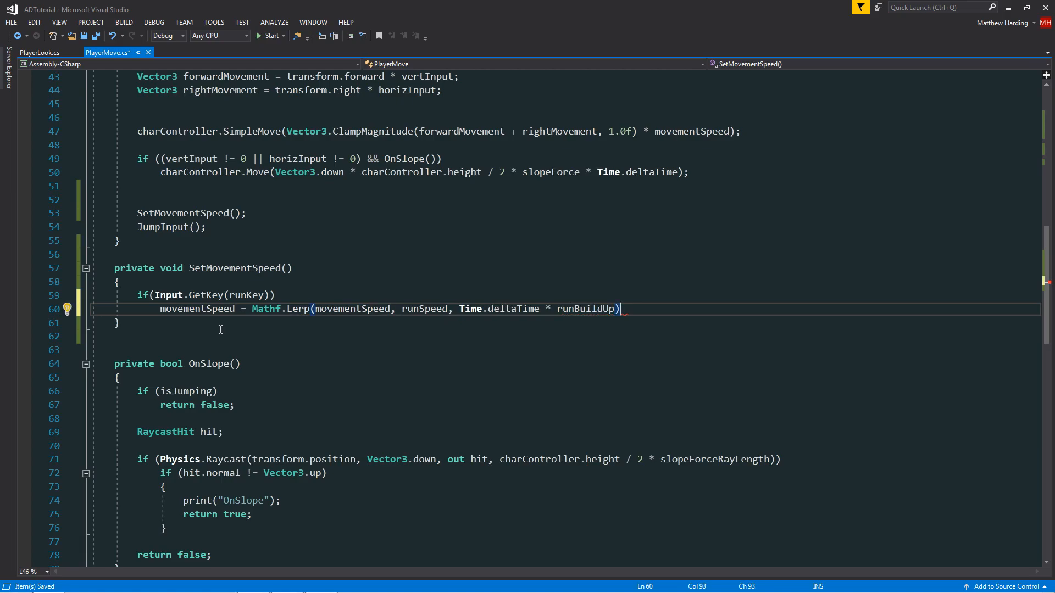
type(";")
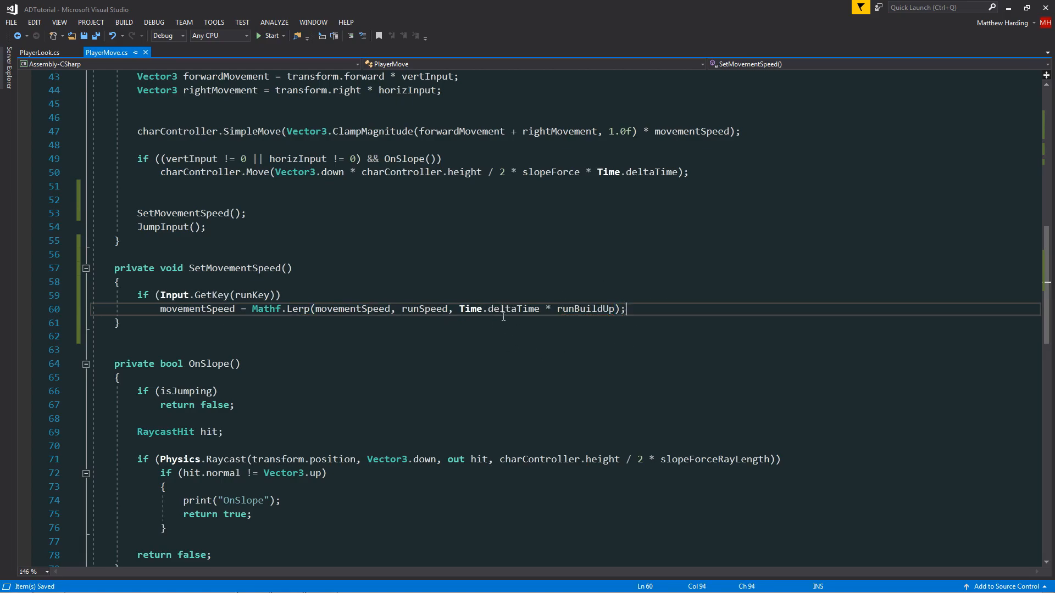
- Rename the field to runBuildUpSpeed and add an else branch lerping toward walkSpeed
scroll("up", 3)
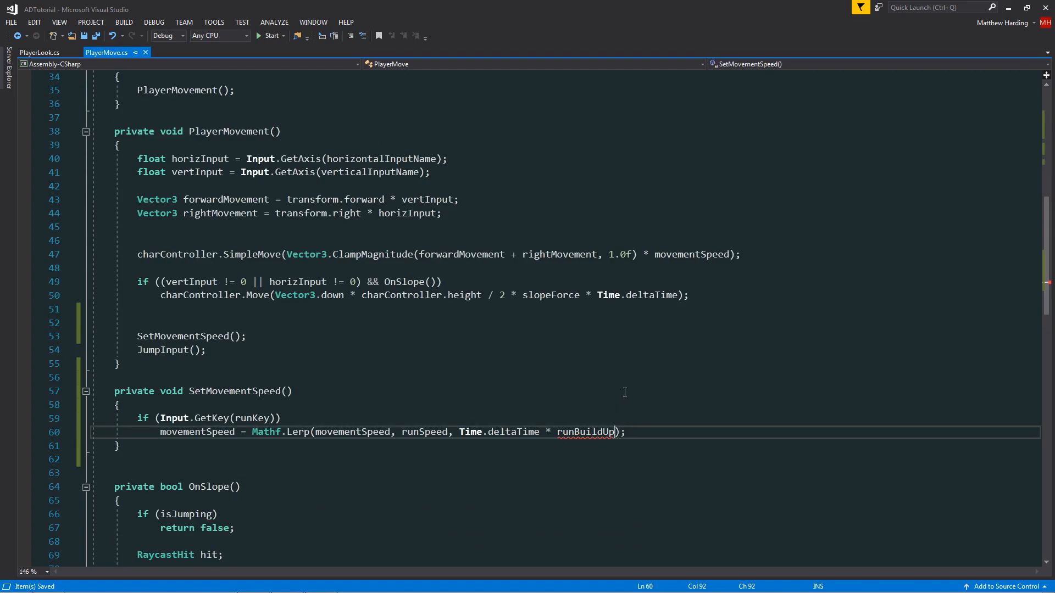
type("Speed")
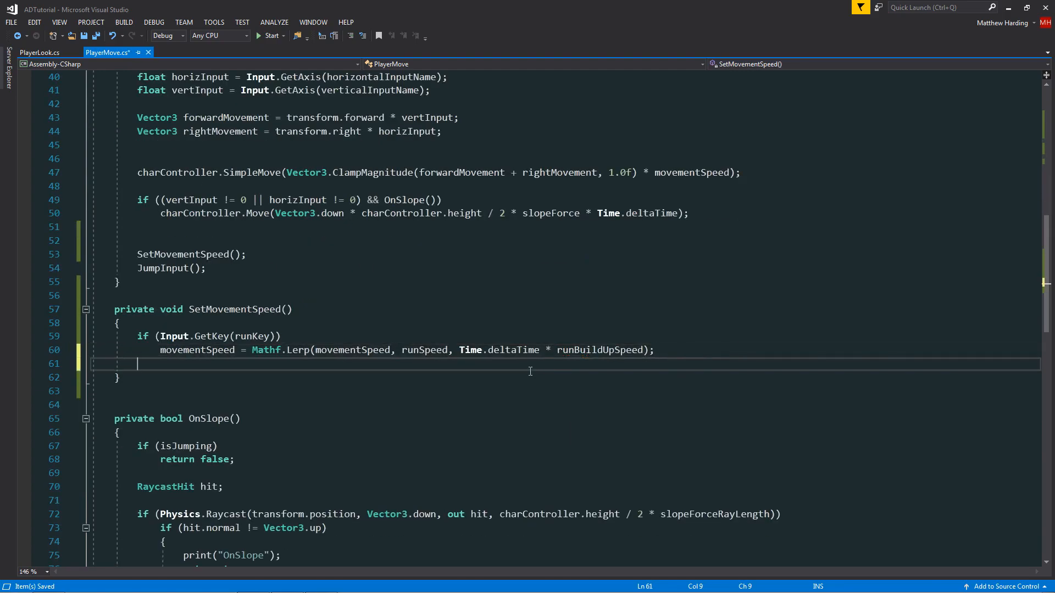
type("else")
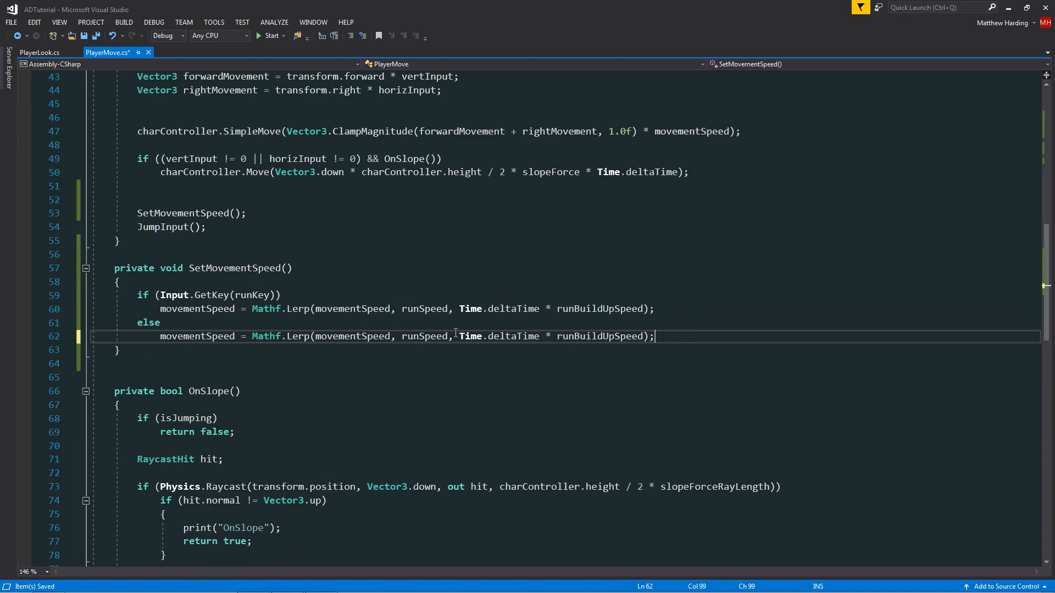
type("wa")
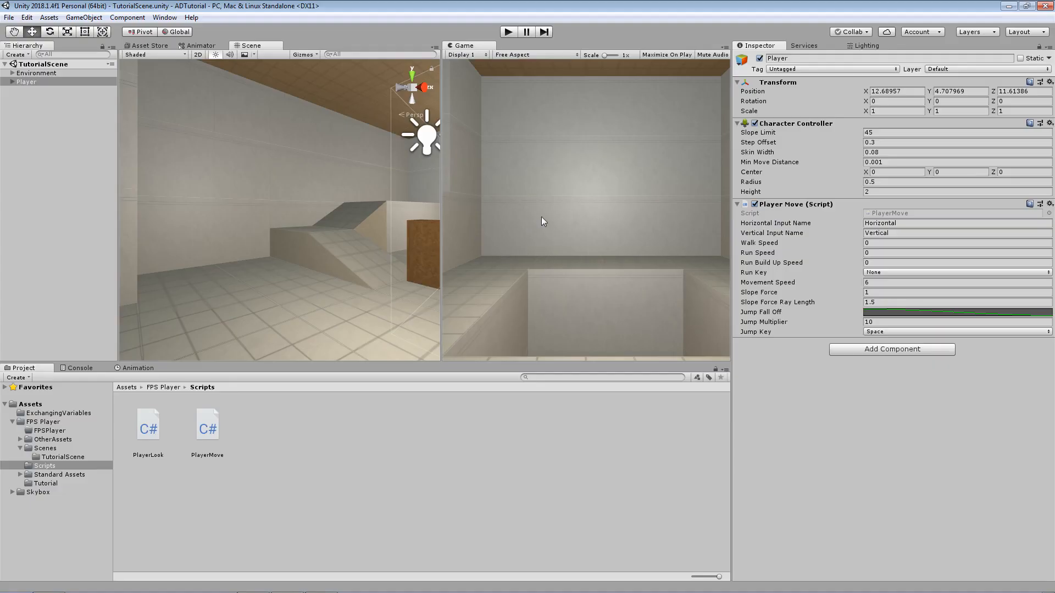
mouse_move(845, 271)
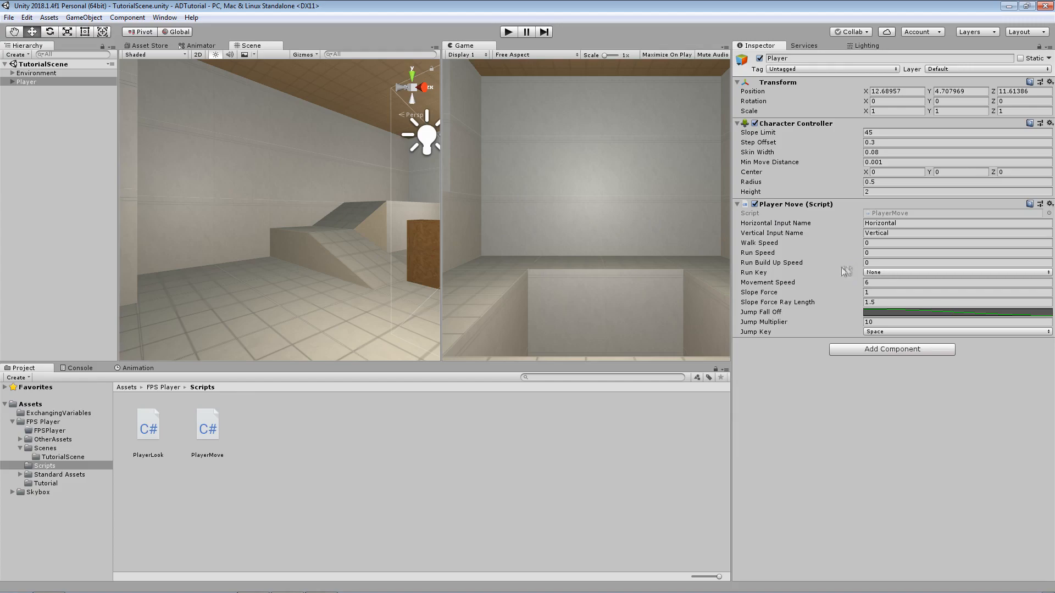
mouse_move(773, 257)
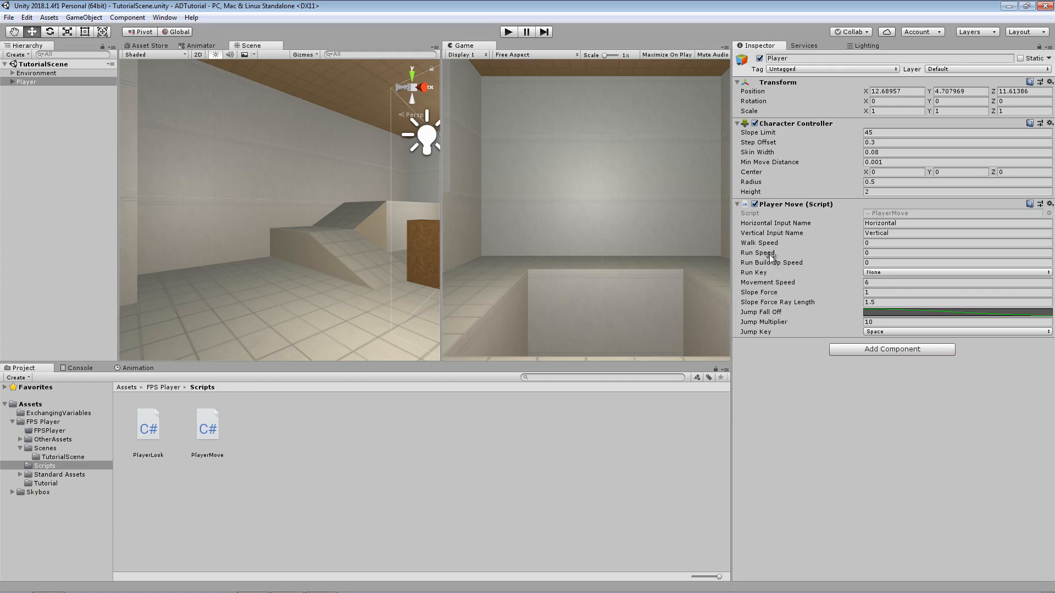
mouse_move(769, 260)
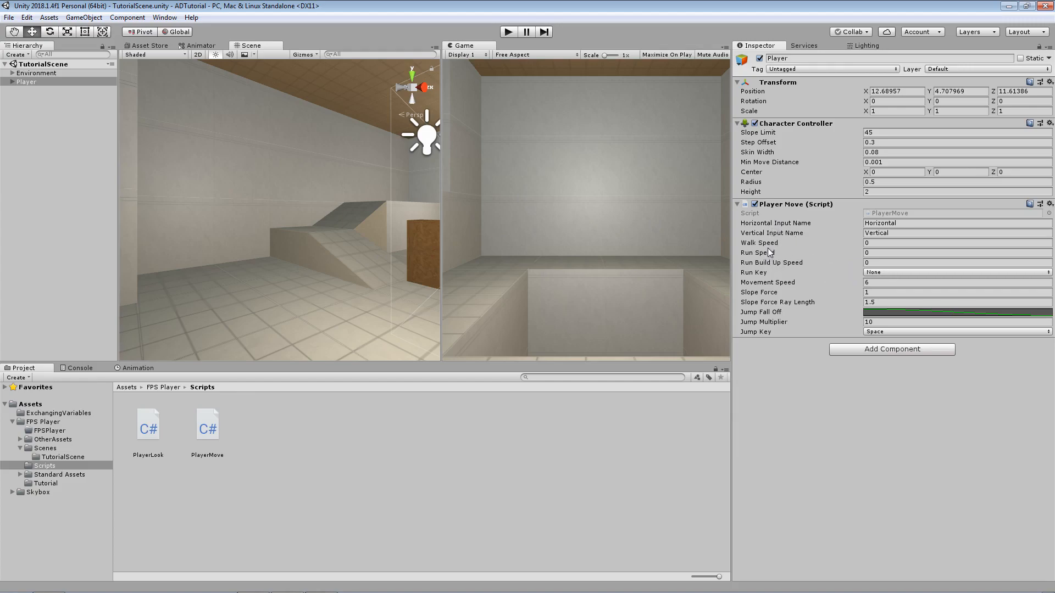
mouse_move(781, 283)
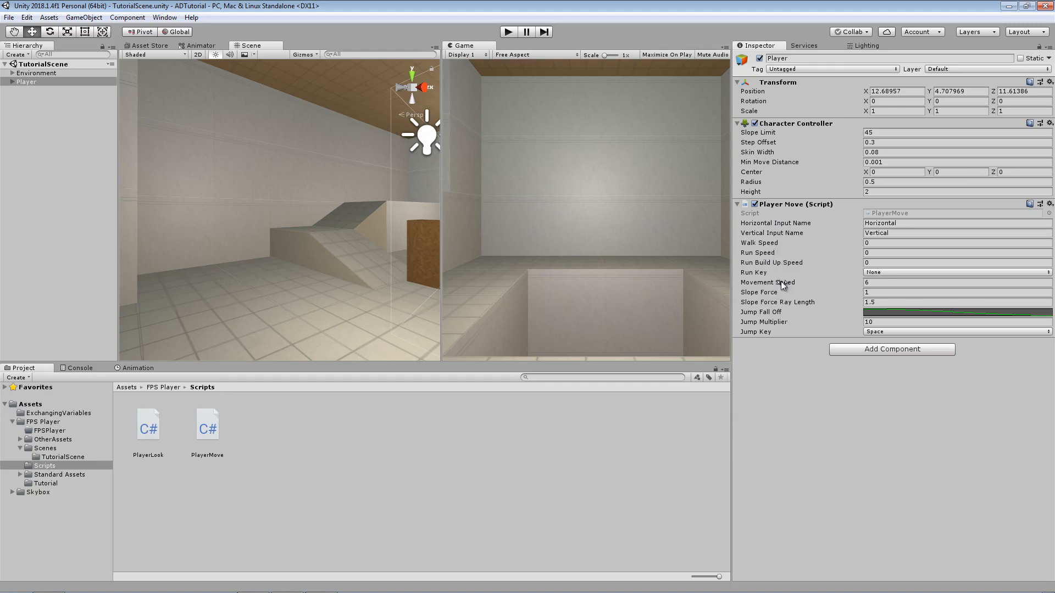
mouse_move(832, 282)
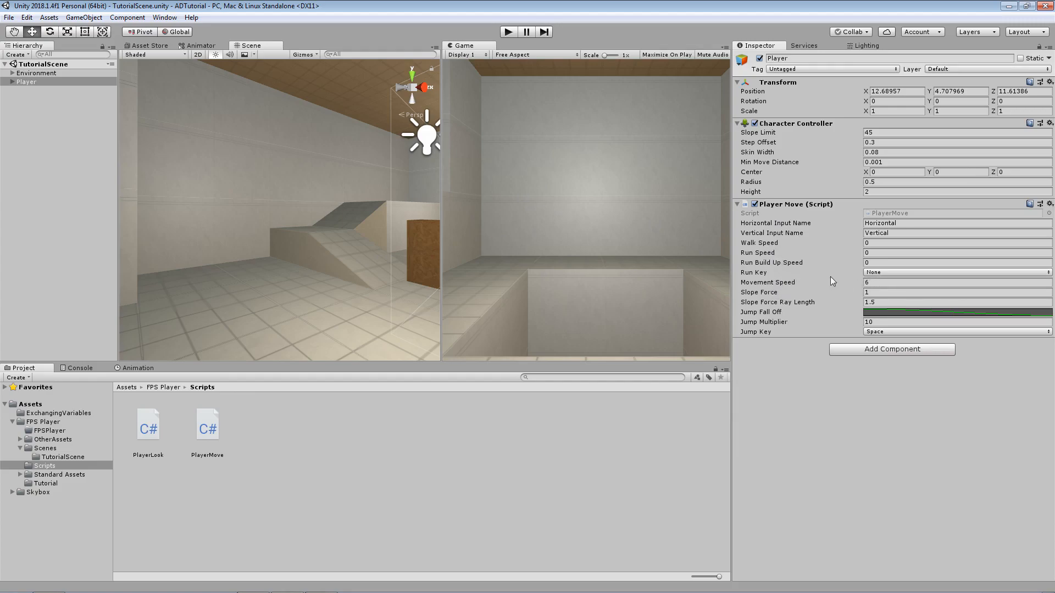
- In the Player Move component, set Walk Speed to 6 and Run Speed to 10
left_click(942, 283)
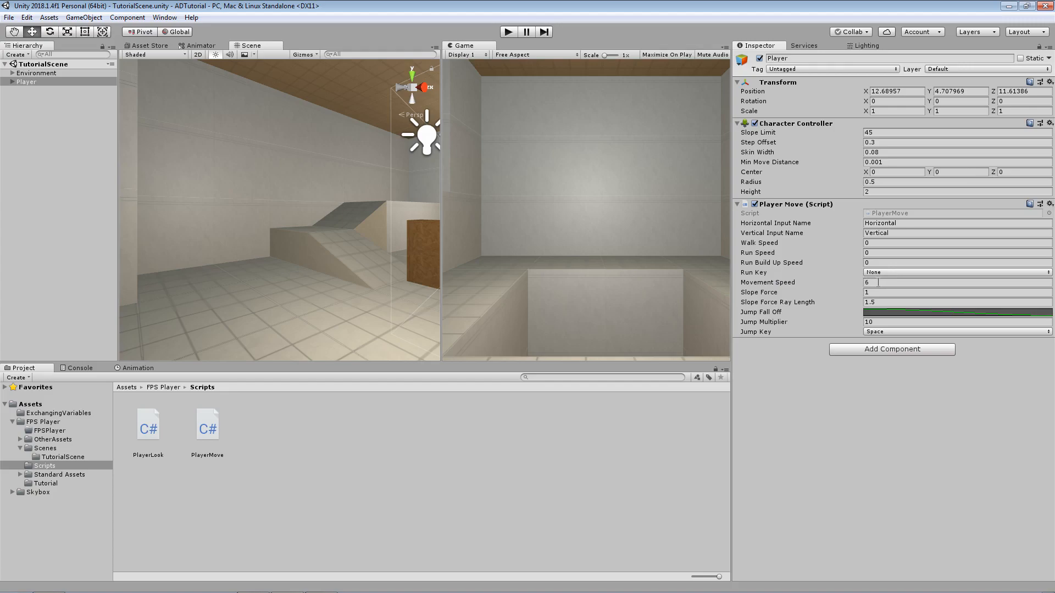
left_click(955, 283)
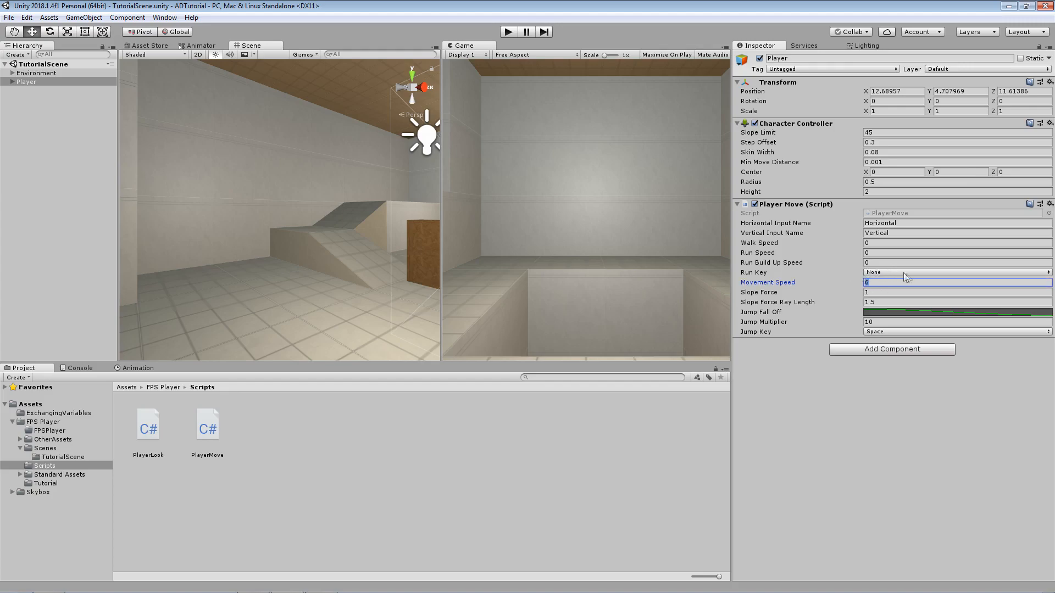
left_click(955, 242)
type("6")
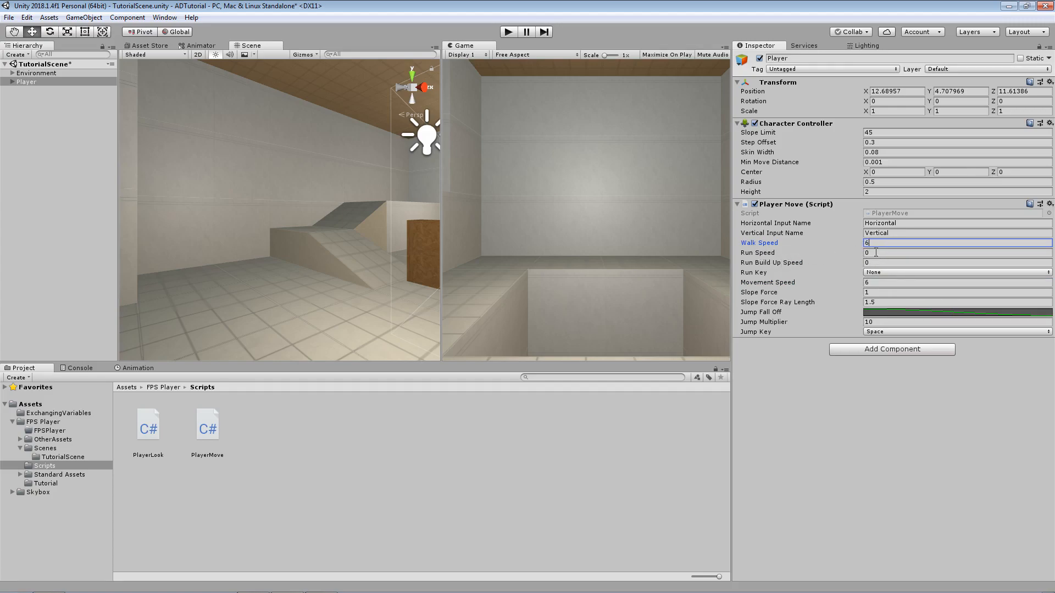
left_click(942, 252)
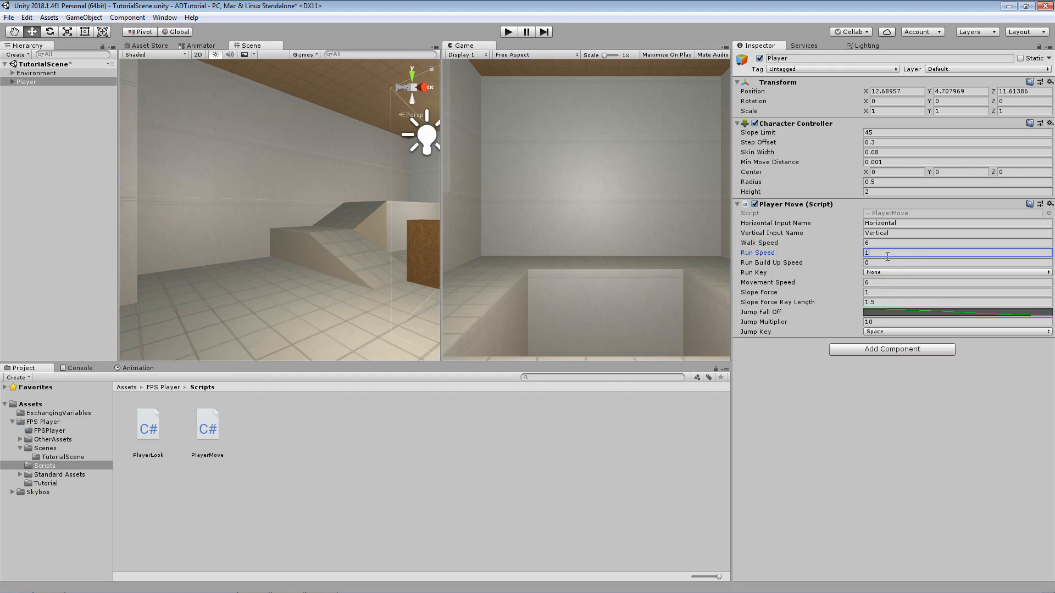
type("10")
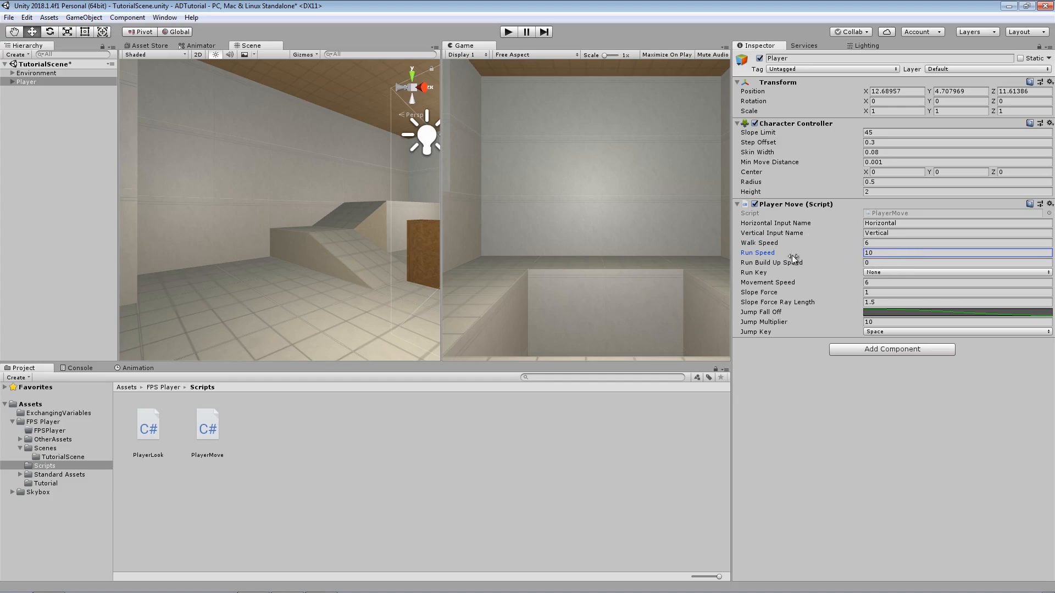
mouse_move(773, 288)
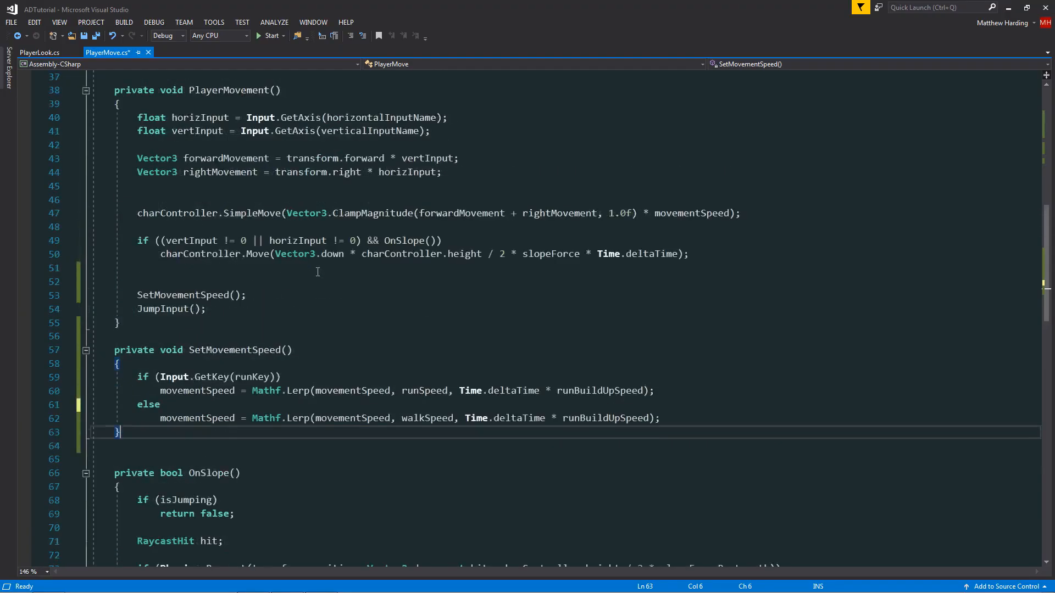
- Make the else Lerp target walkSpeed, drop [SerializeField] from movementSpeed, and save
scroll("up", 3)
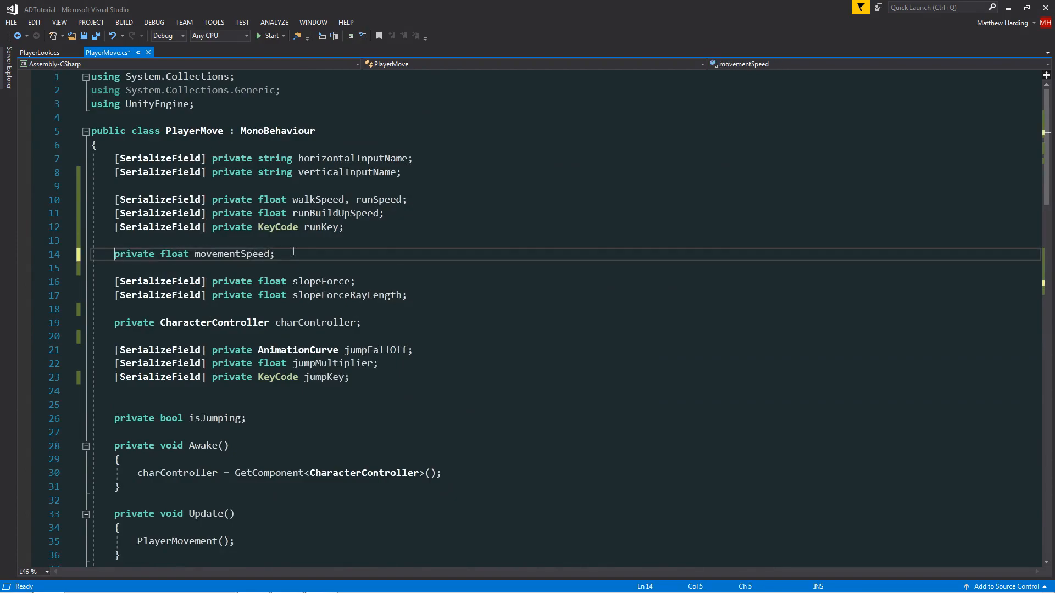
key("ctrl+s")
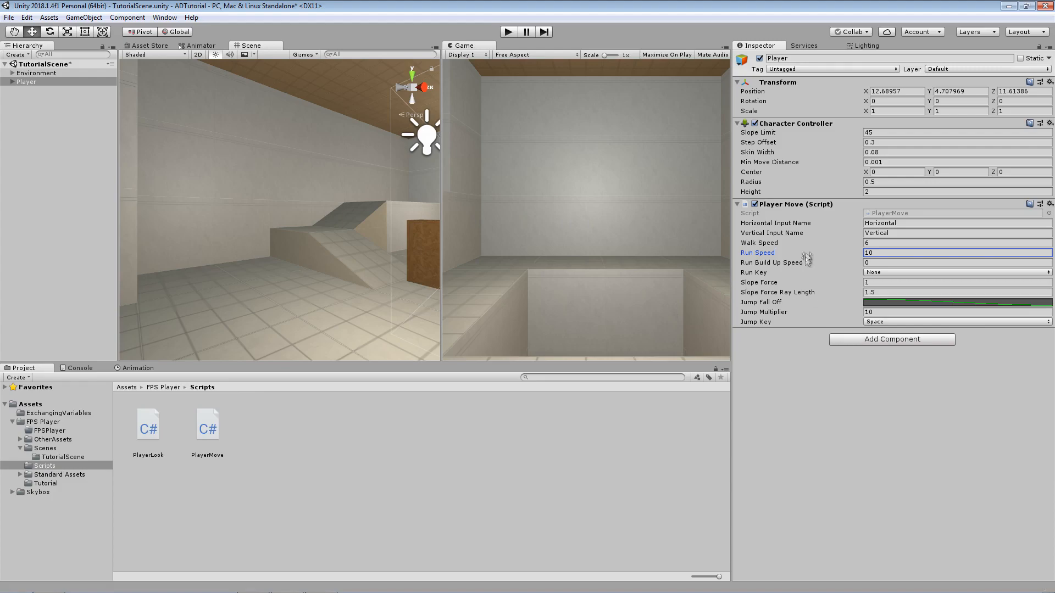
mouse_move(858, 273)
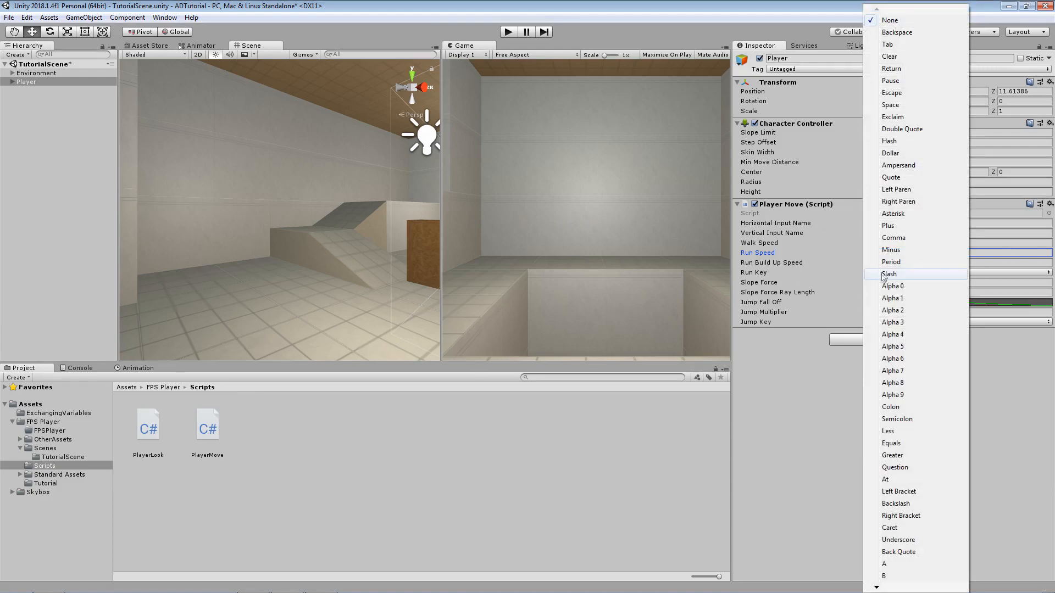
mouse_move(894, 237)
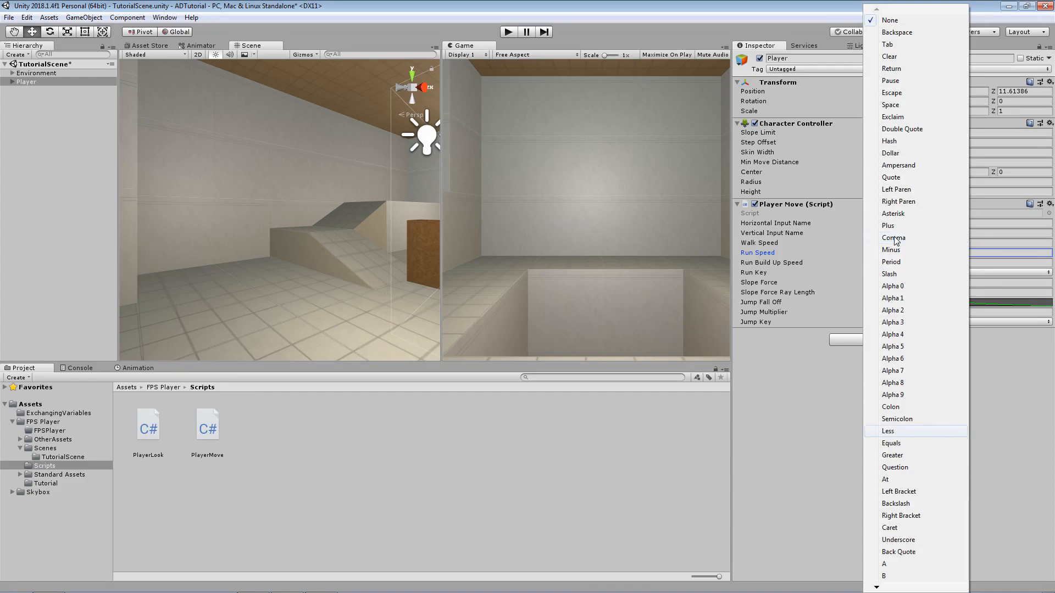
- Choose Left Shift as the Run Key and set Run Build Up Speed to 4
scroll("down", 3)
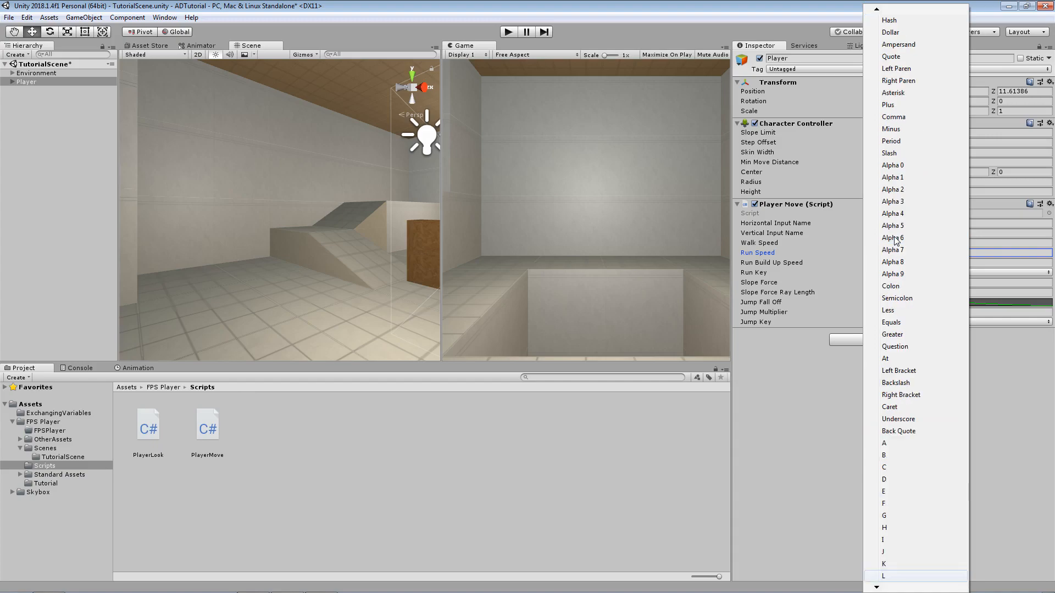
scroll("down", 3)
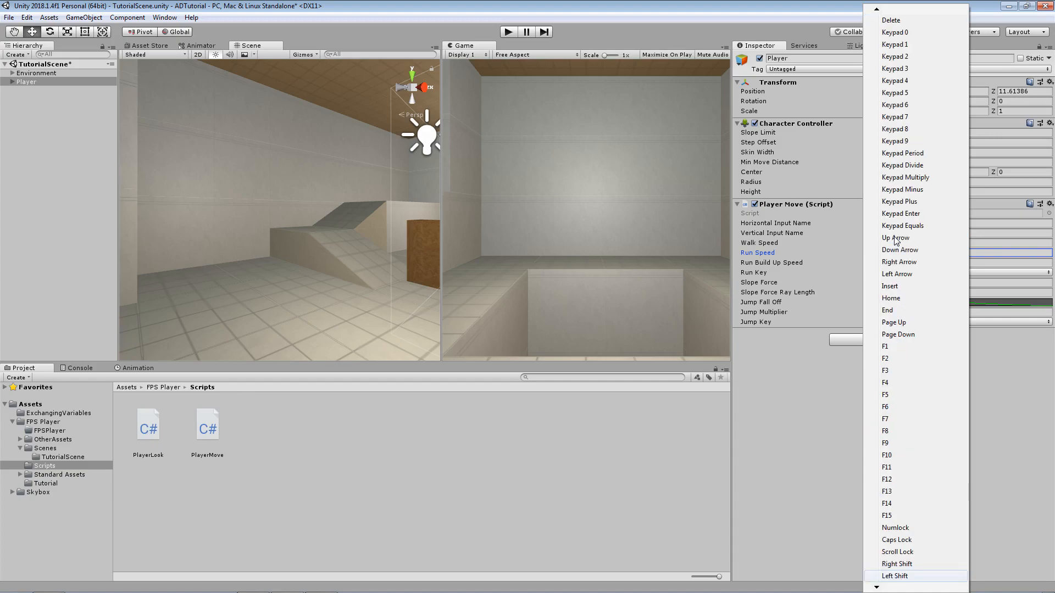
left_click(895, 576)
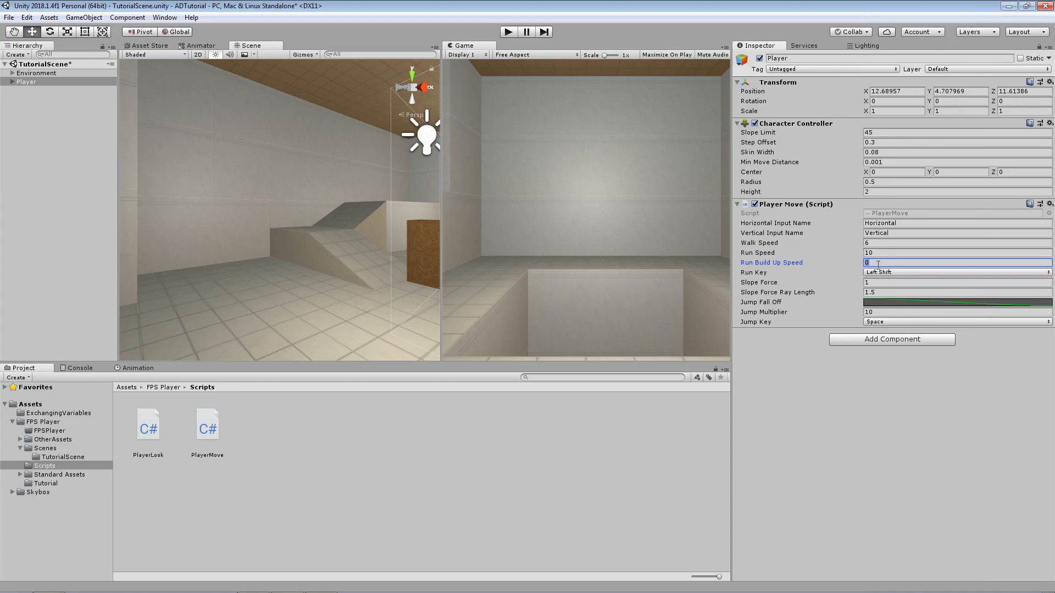
type("4")
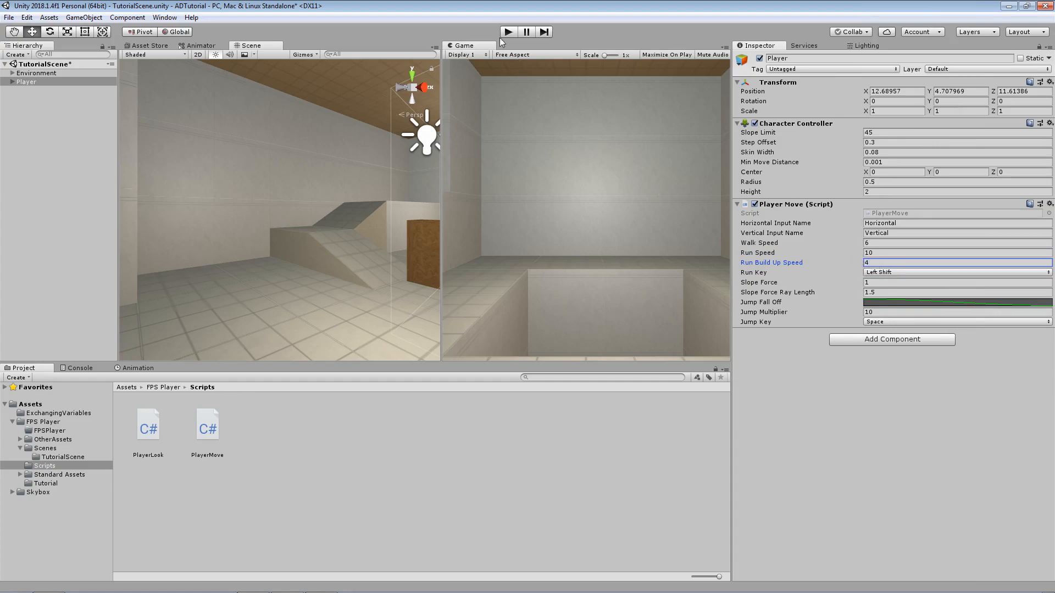
- Play the scene, test running with Left Shift, and tune Run Speed to 25 and Run Build Up Speed to 2
left_click(507, 31)
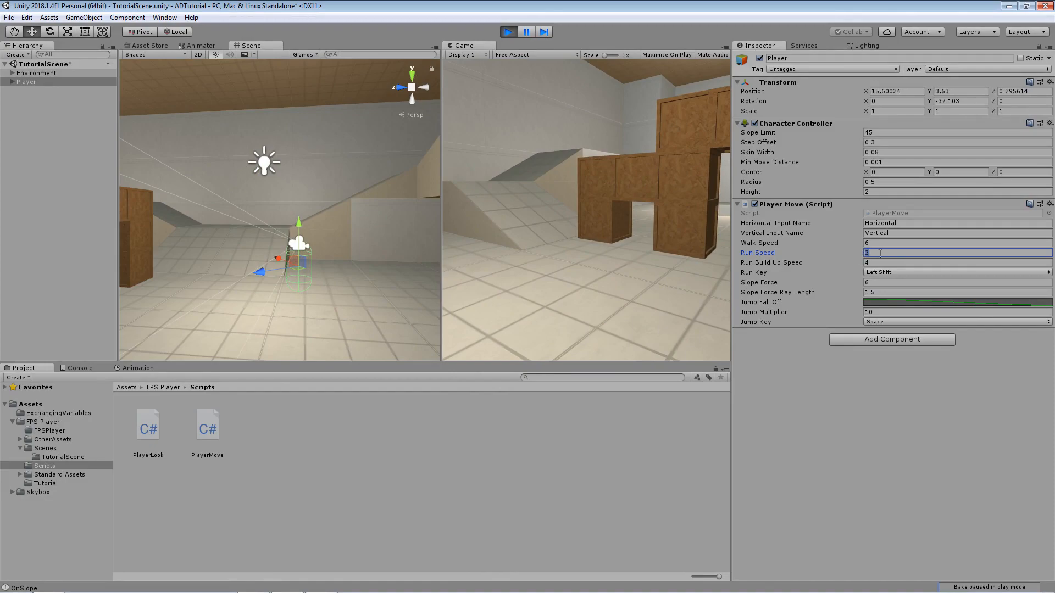
type("25")
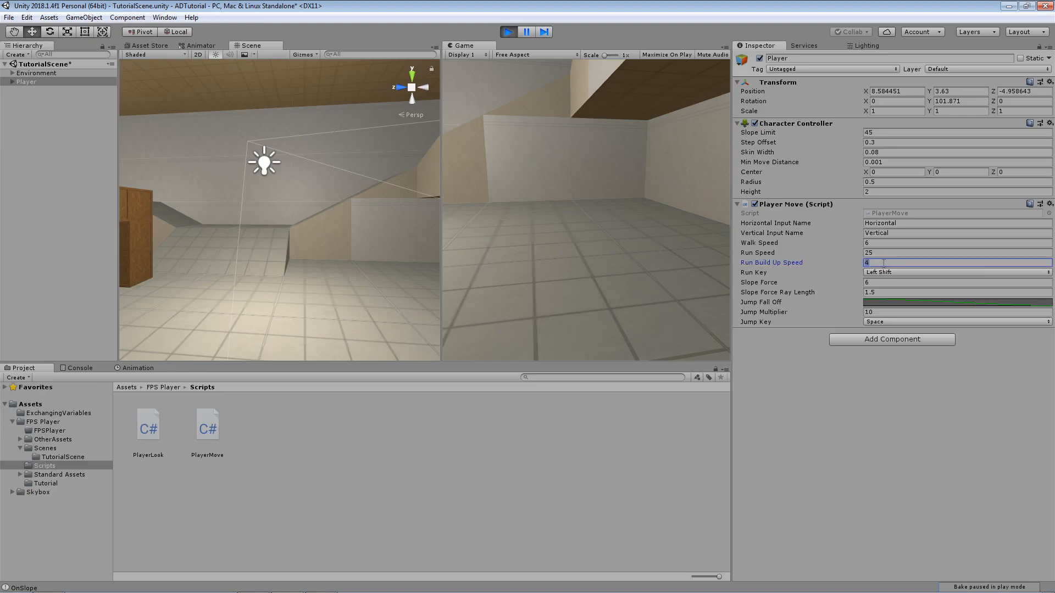
type("2")
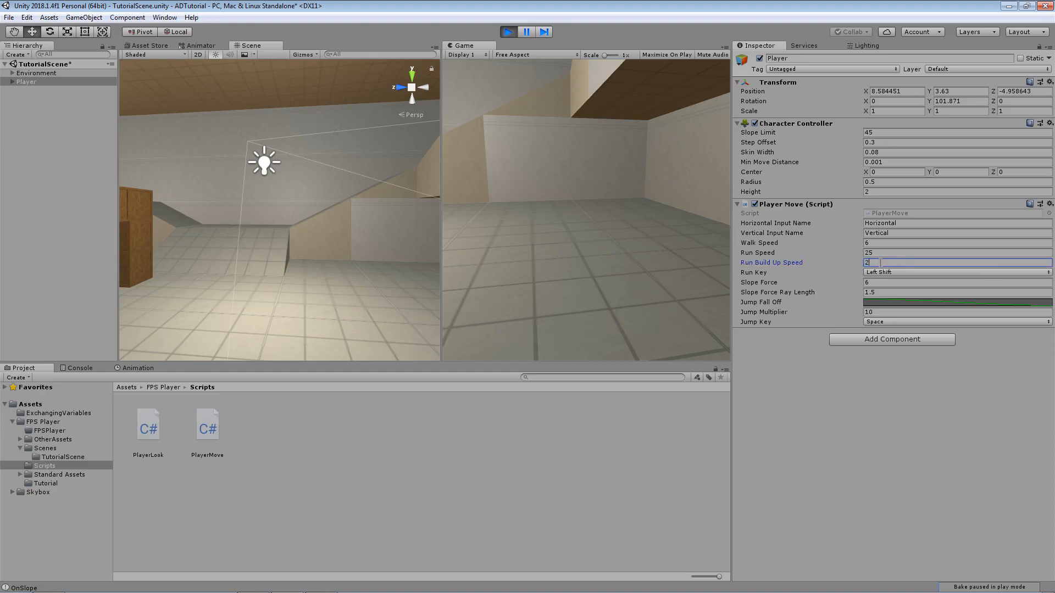